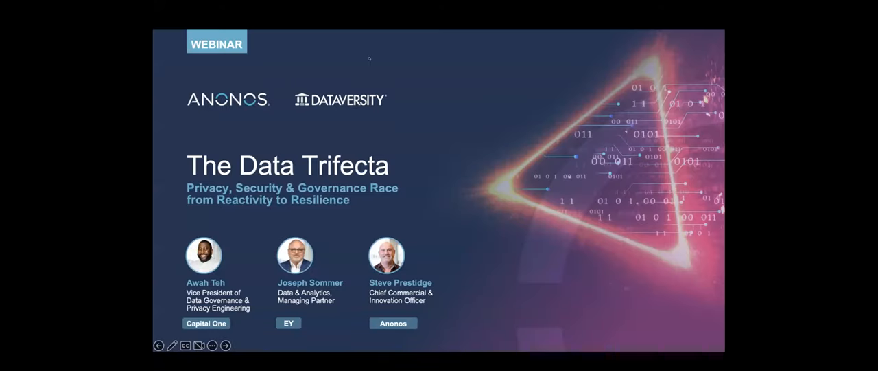
mouse_move(596, 77)
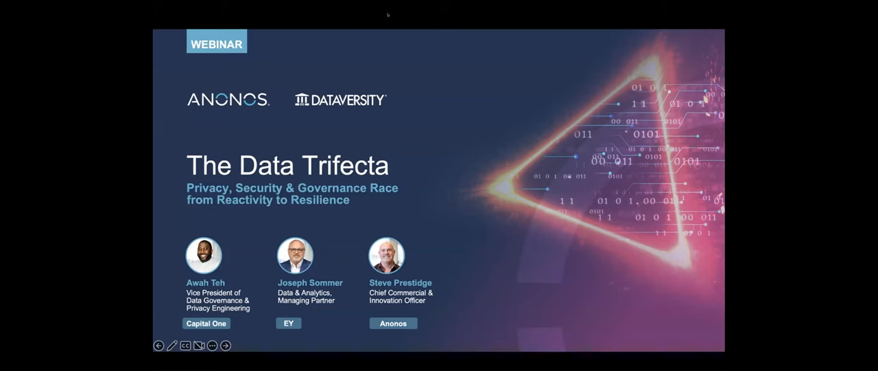
click(225, 346)
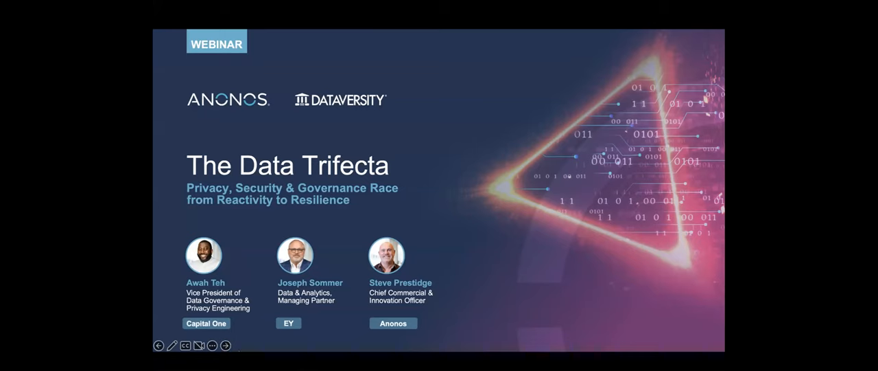
mouse_move(250, 357)
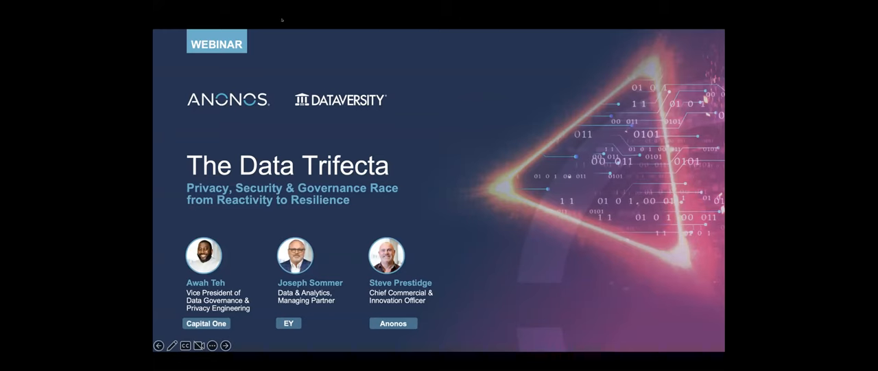
mouse_move(394, 107)
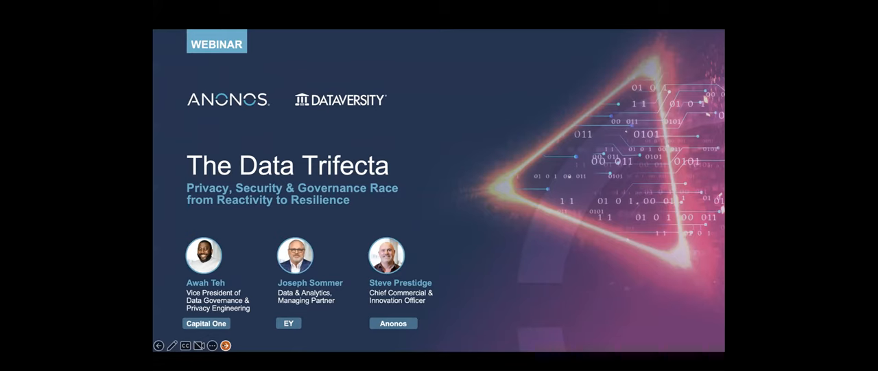
click(225, 345)
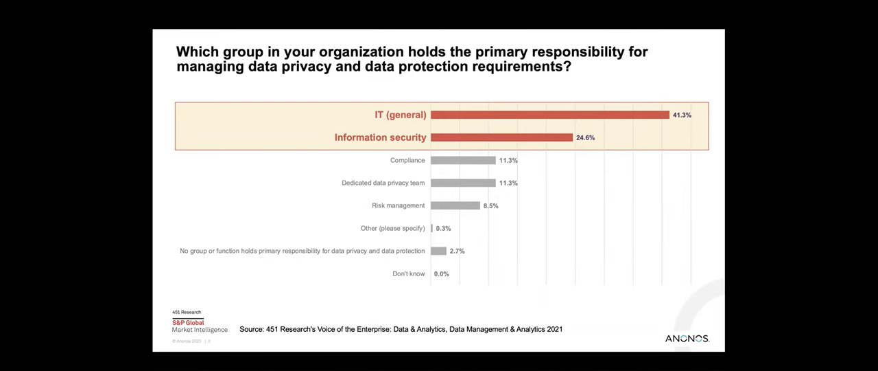
click(226, 346)
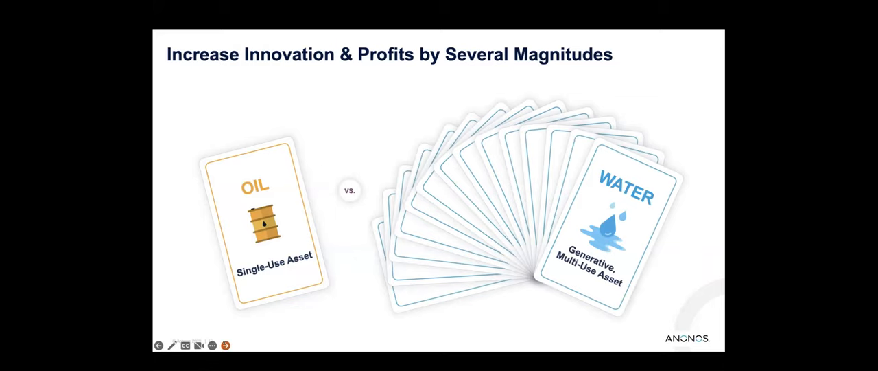
click(225, 346)
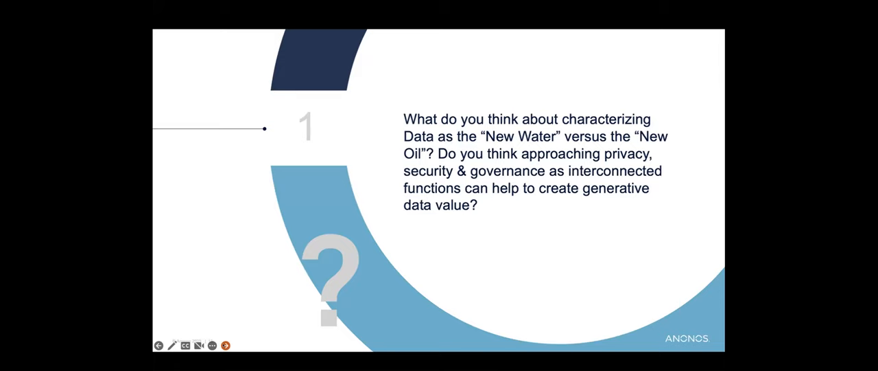
click(225, 345)
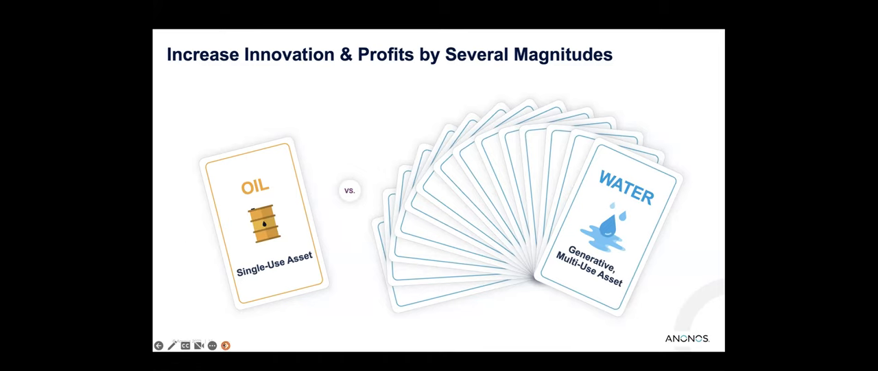
click(225, 344)
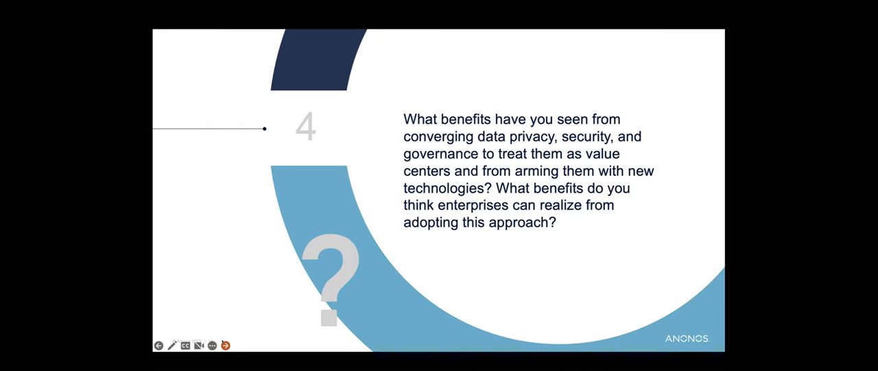
click(225, 344)
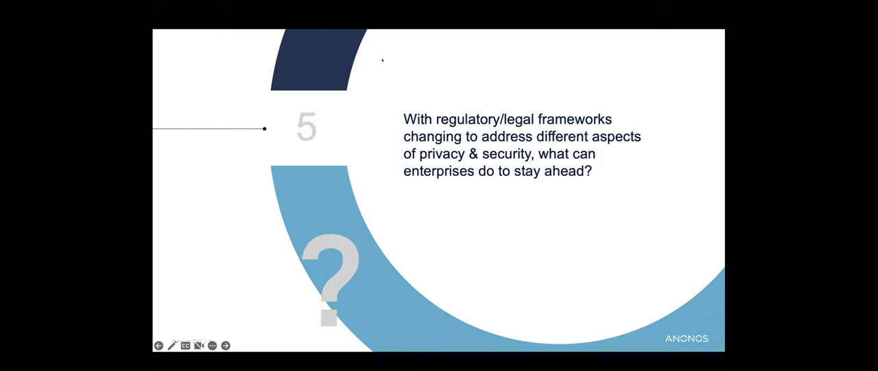
mouse_move(209, 217)
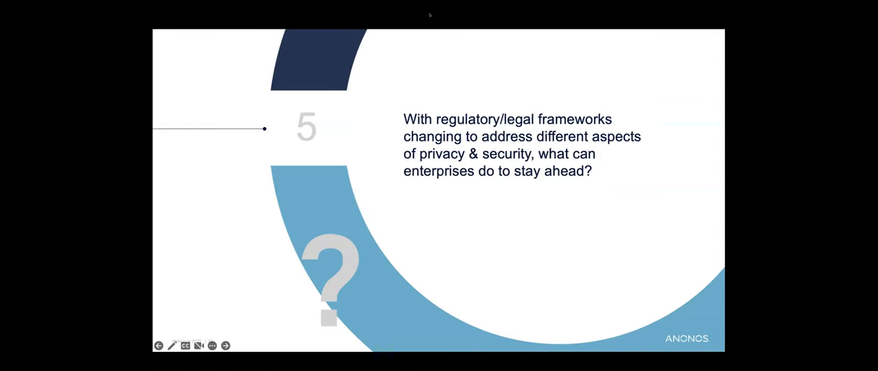
mouse_move(233, 187)
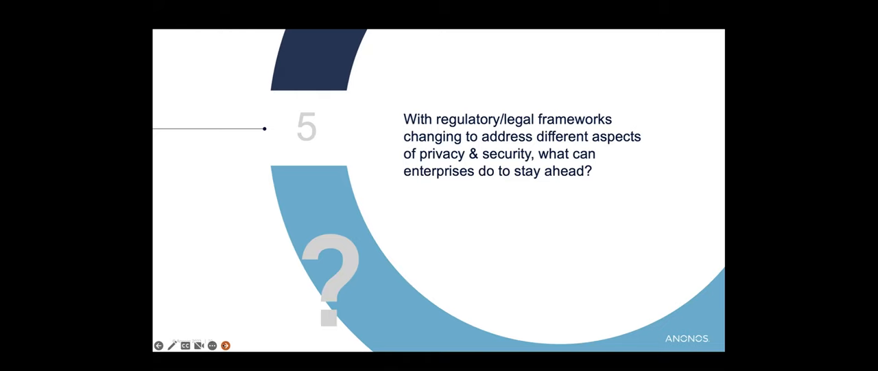
click(225, 344)
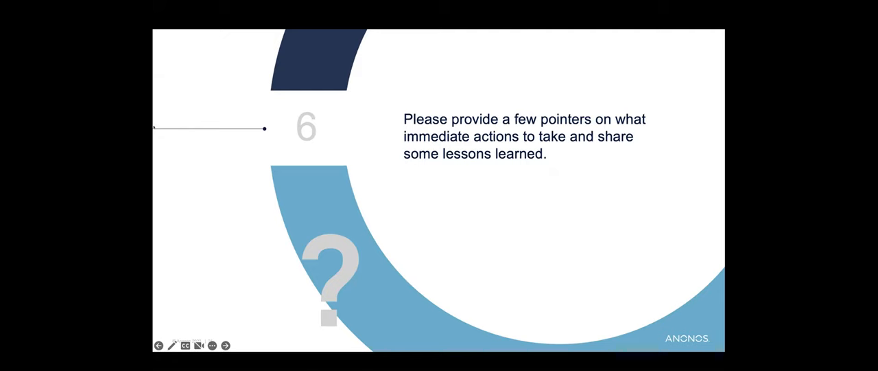
mouse_move(362, 15)
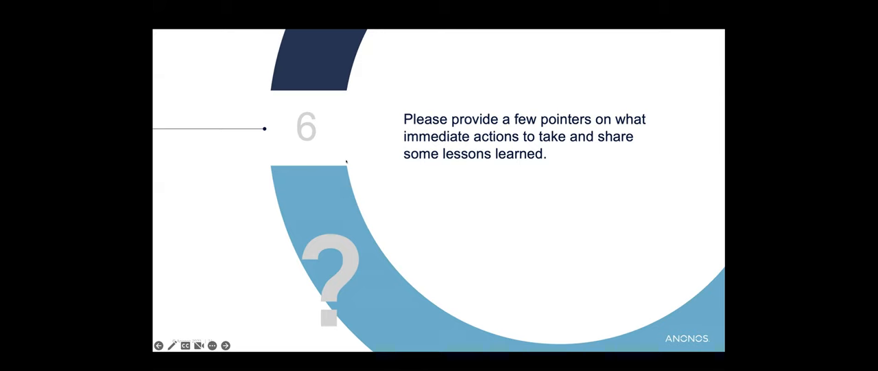
mouse_move(374, 66)
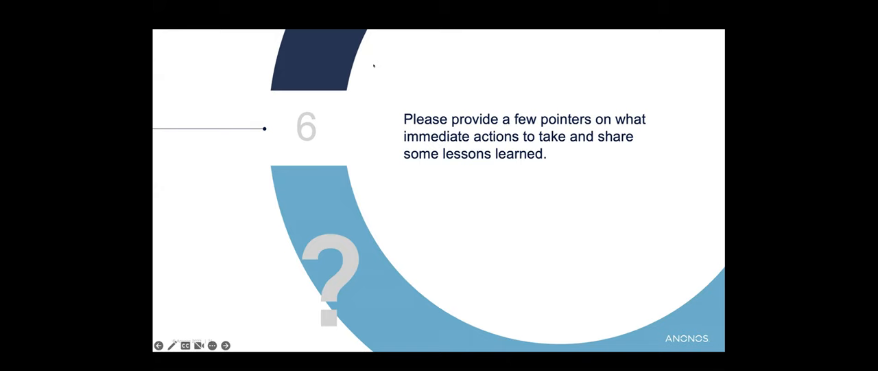
mouse_move(219, 218)
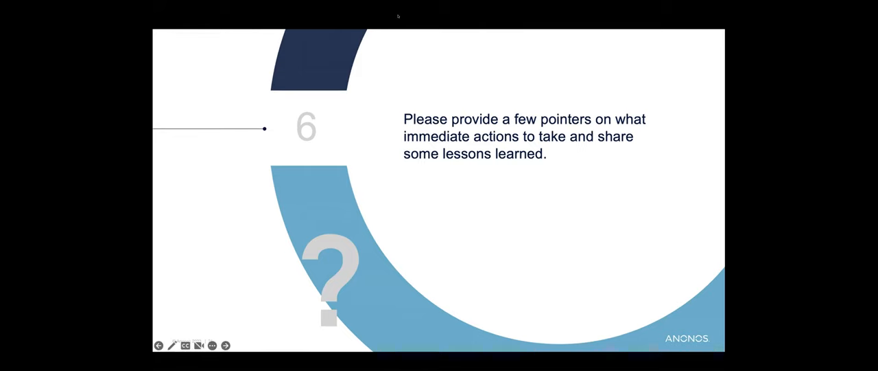
mouse_move(241, 218)
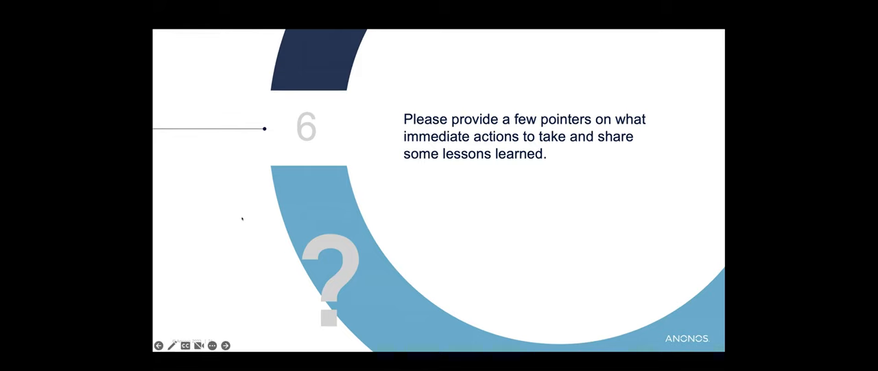